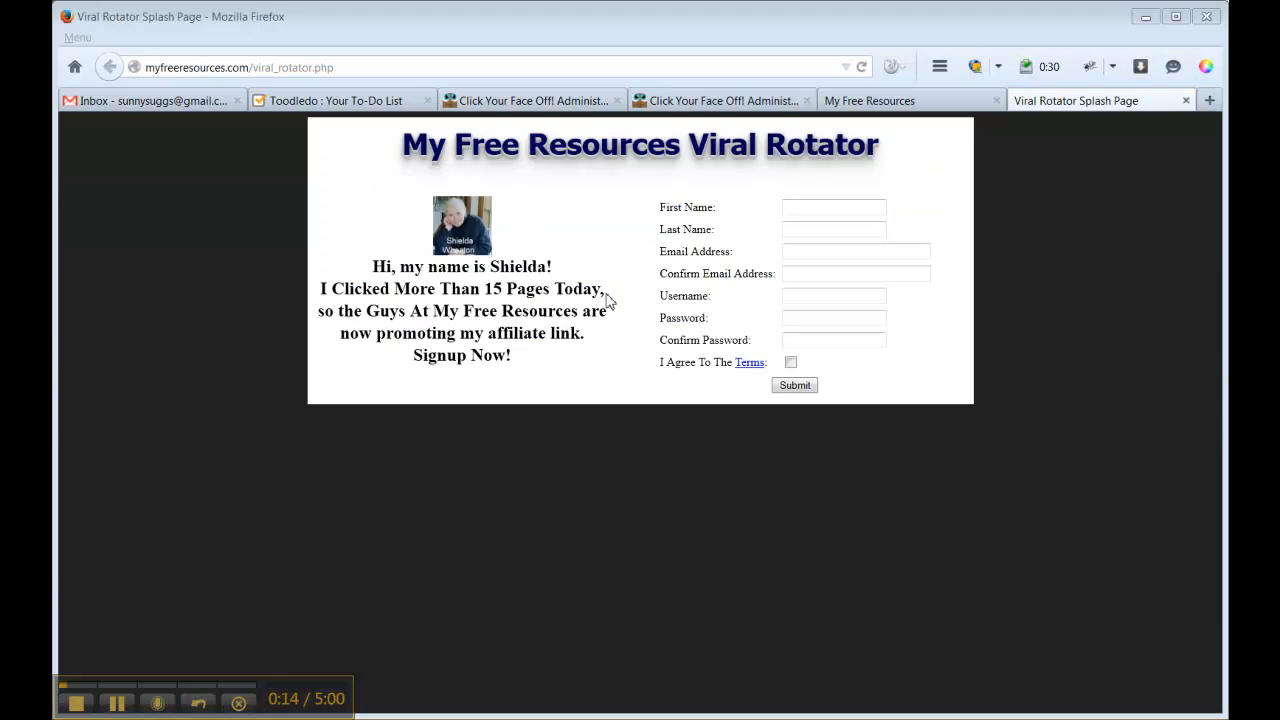
{"action": "mouse_move", "coordinate": [628, 306]}
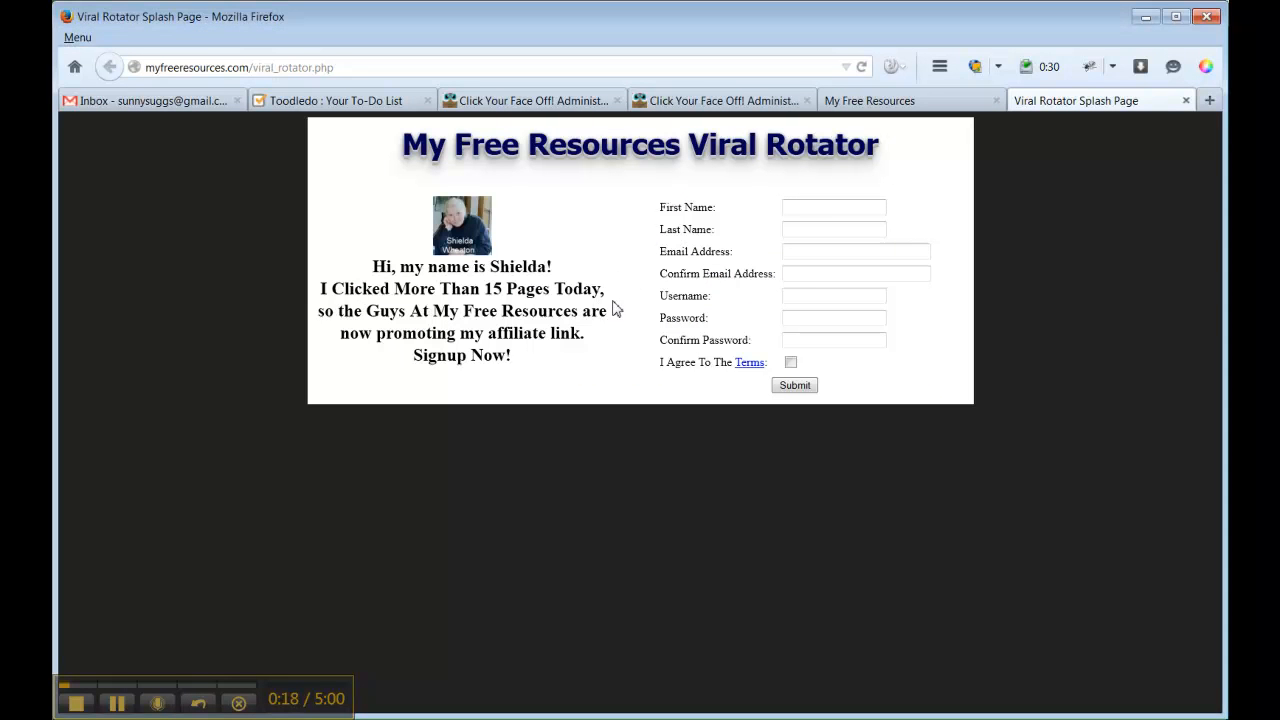
{"action": "mouse_move", "coordinate": [968, 166]}
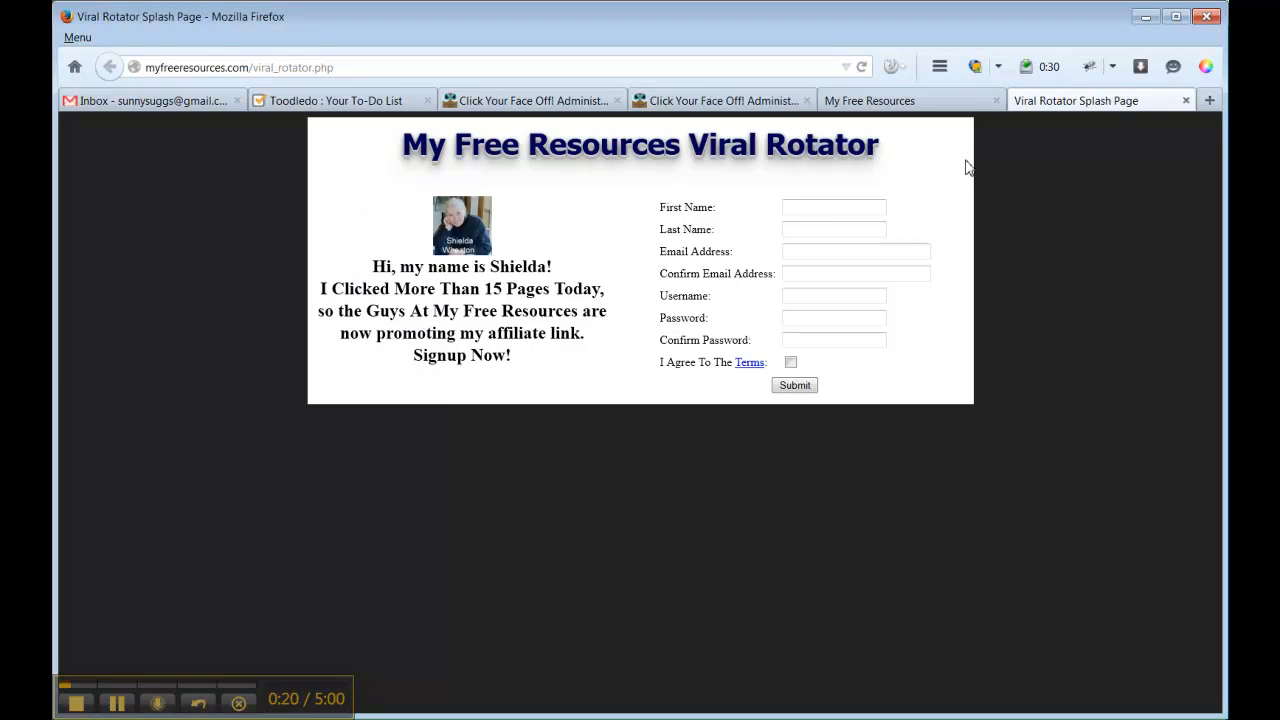
{"action": "mouse_move", "coordinate": [972, 406]}
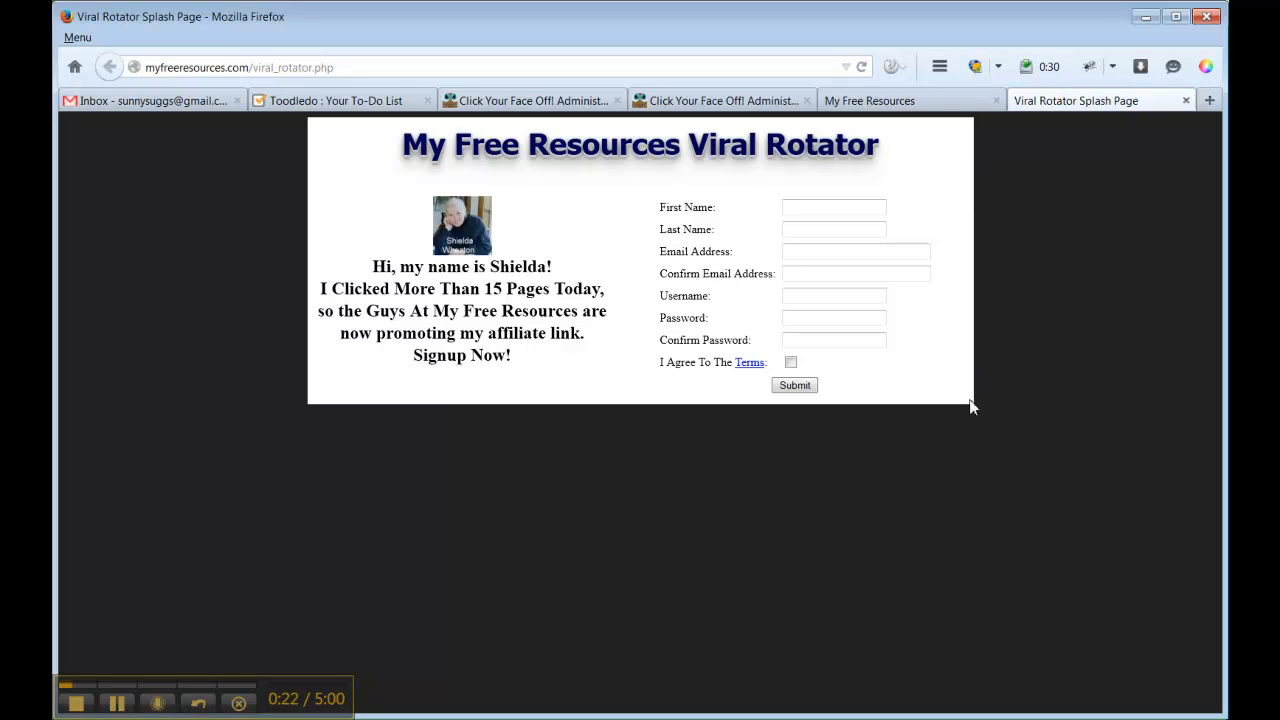
{"action": "mouse_move", "coordinate": [630, 462]}
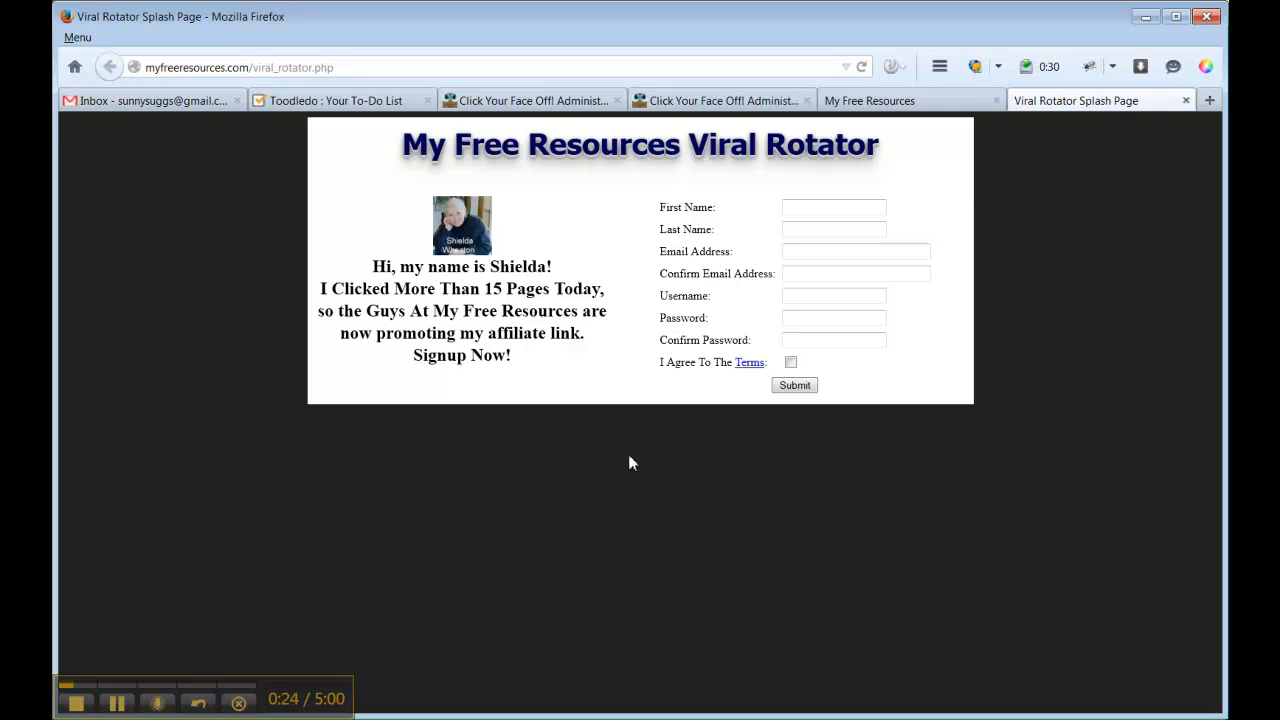
{"action": "mouse_move", "coordinate": [838, 364]}
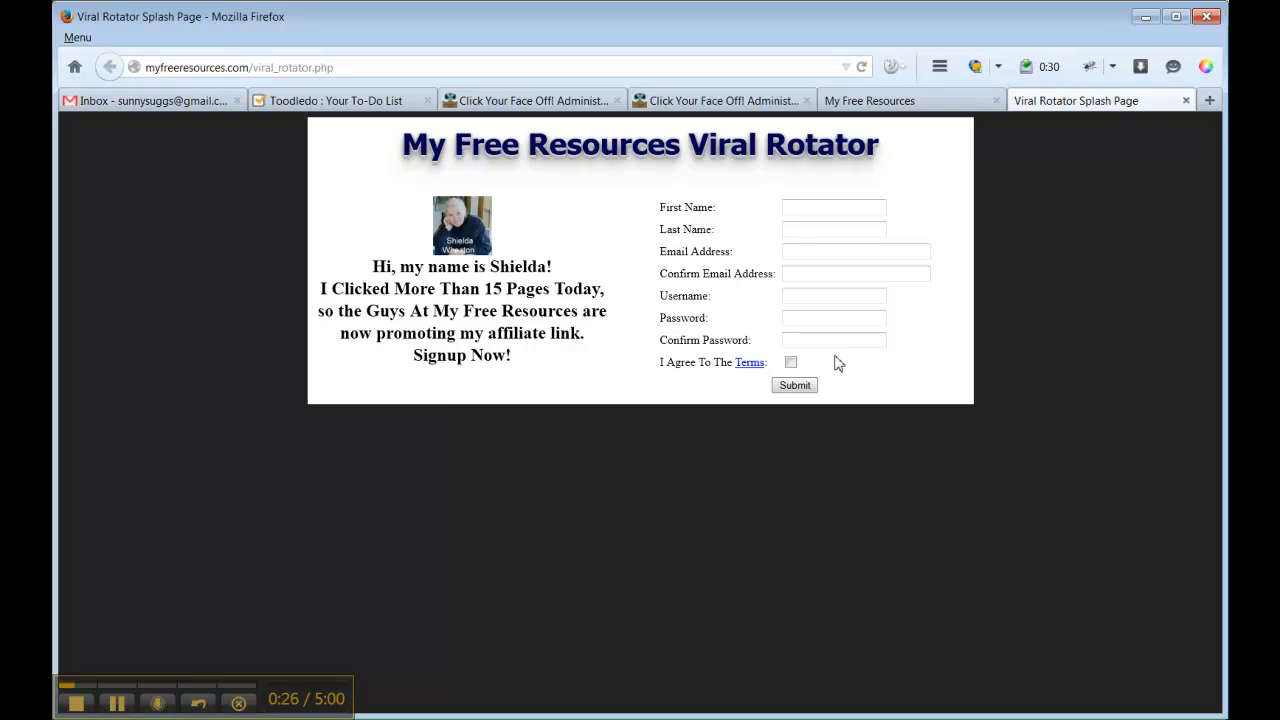
{"action": "mouse_move", "coordinate": [520, 224]}
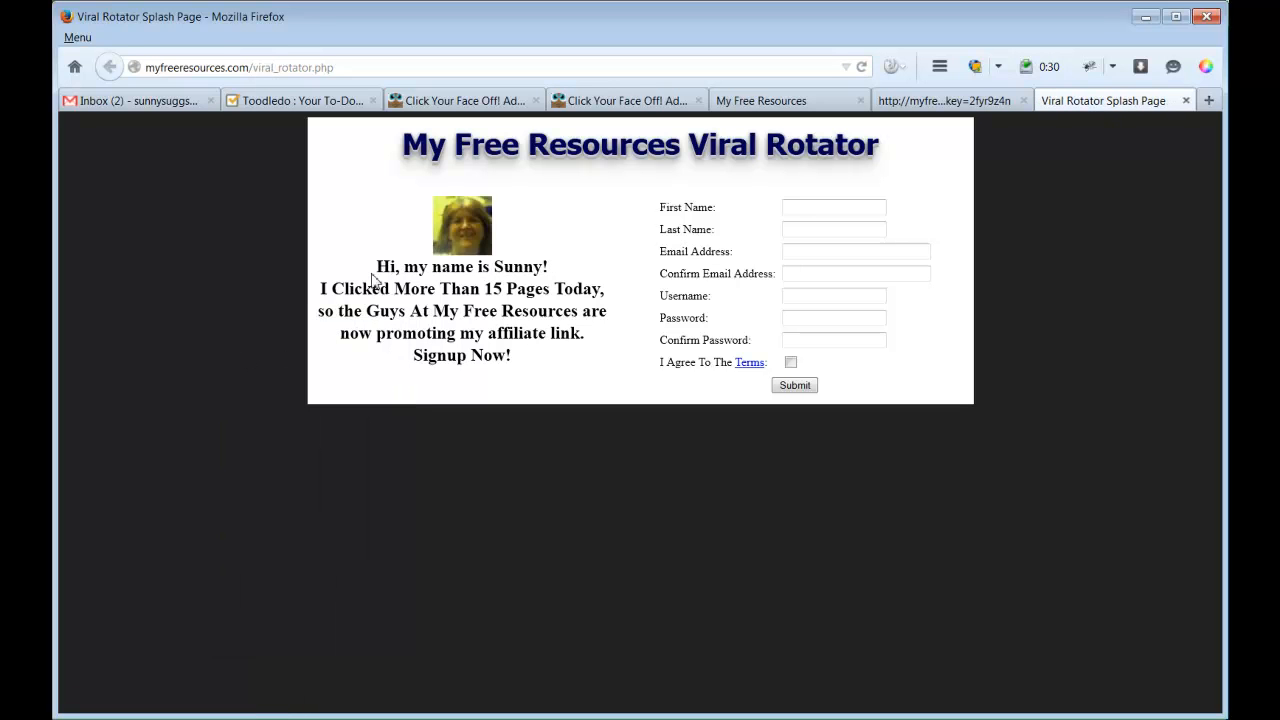
{"action": "mouse_move", "coordinate": [520, 370]}
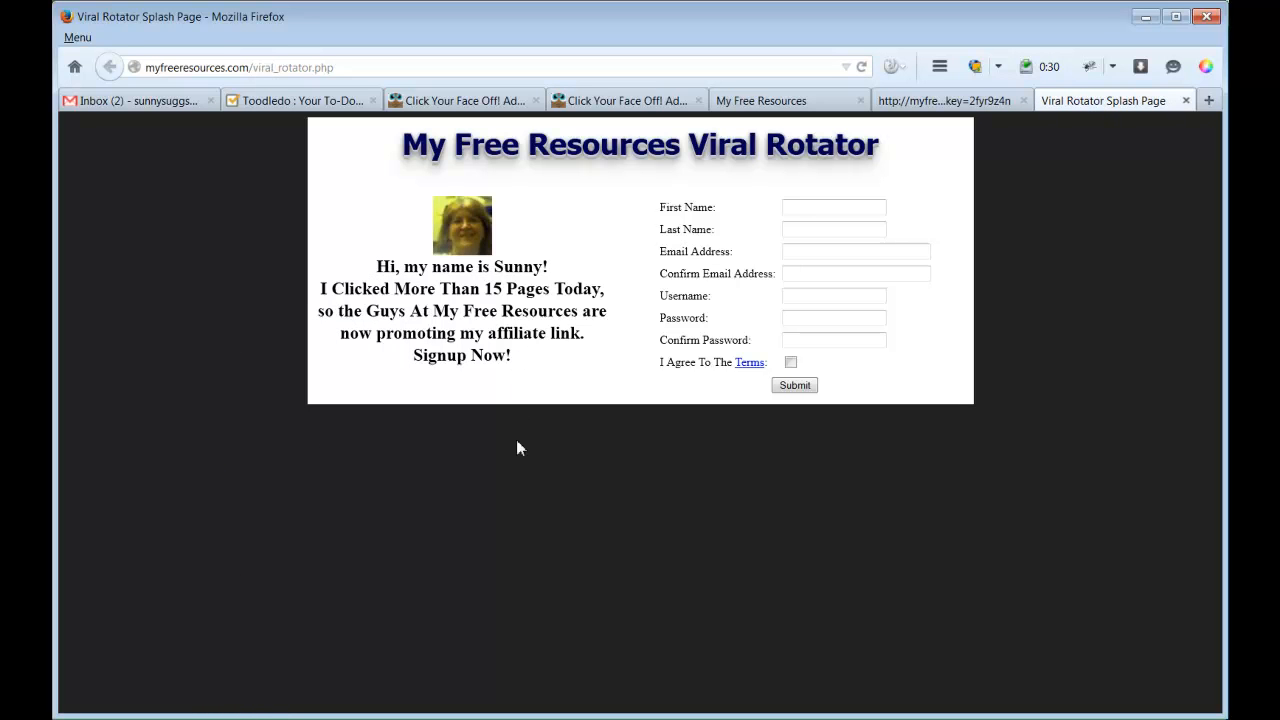
{"action": "mouse_move", "coordinate": [488, 214]}
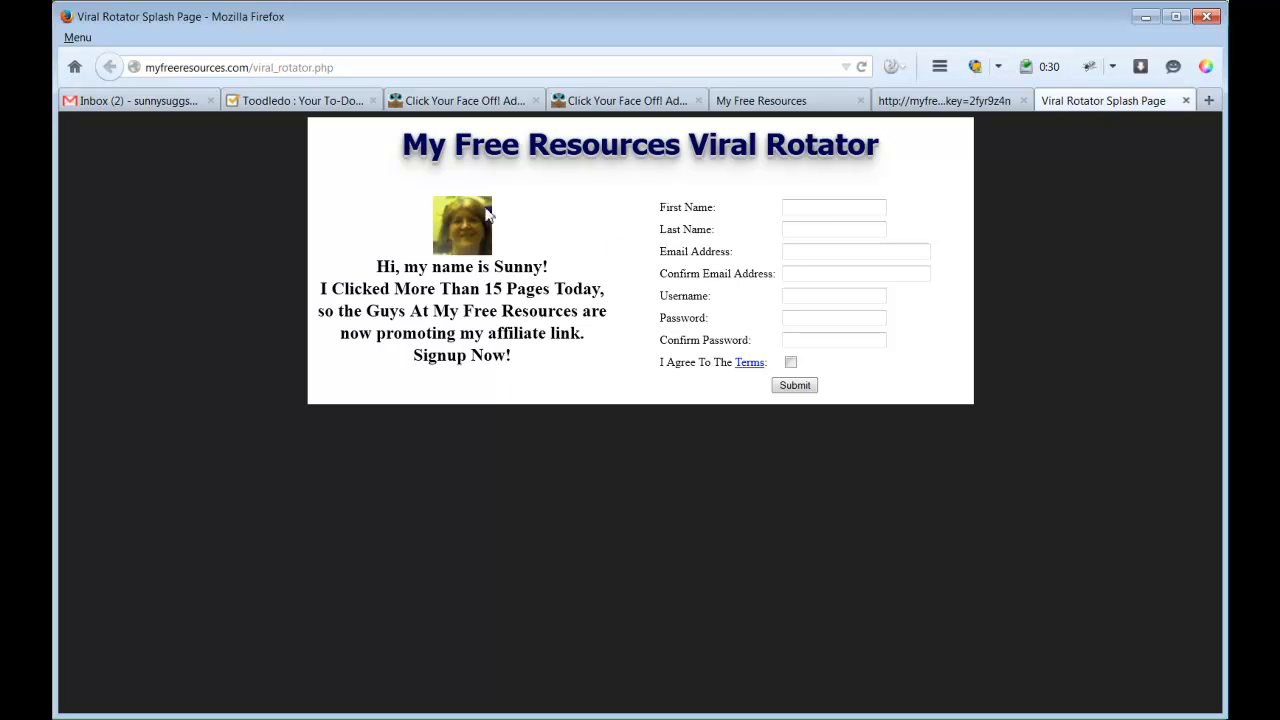
{"action": "mouse_move", "coordinate": [630, 212]}
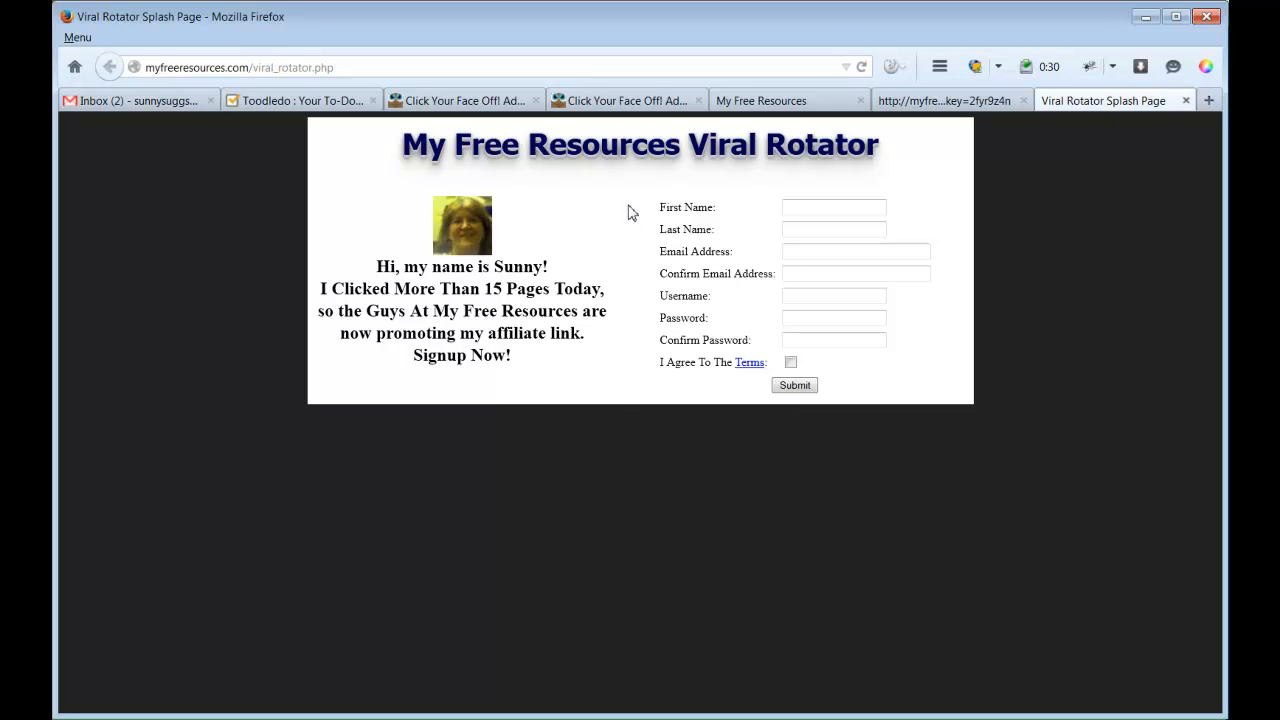